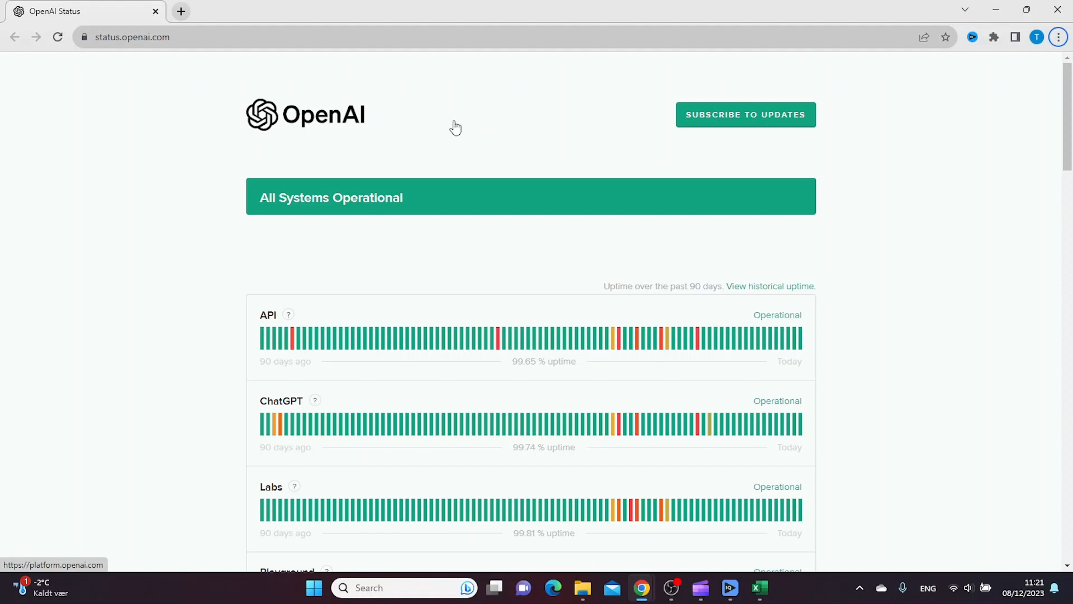
mouse_move(454, 123)
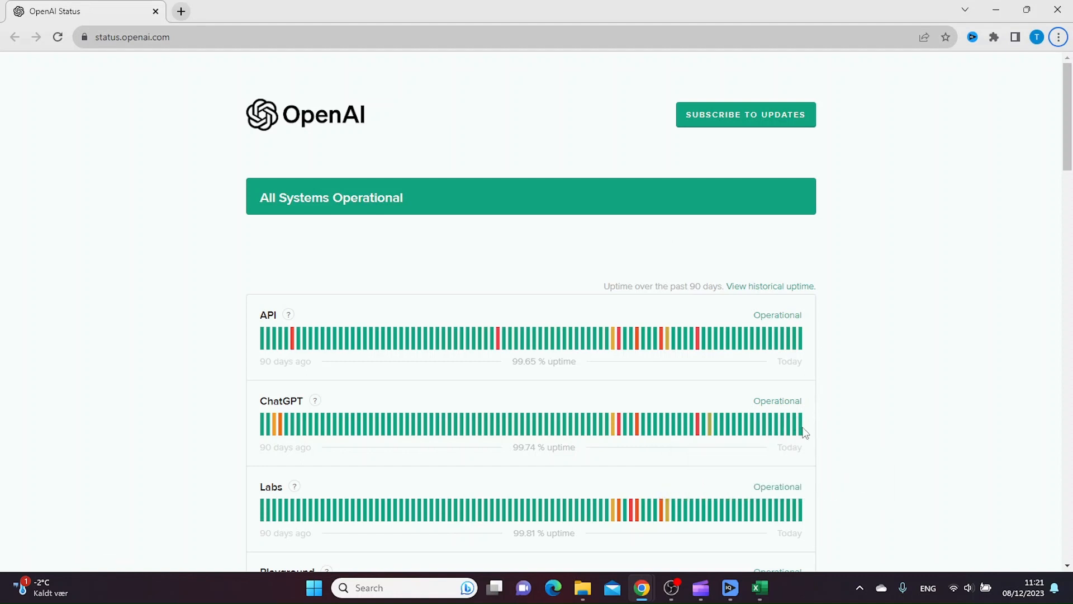
mouse_move(921, 434)
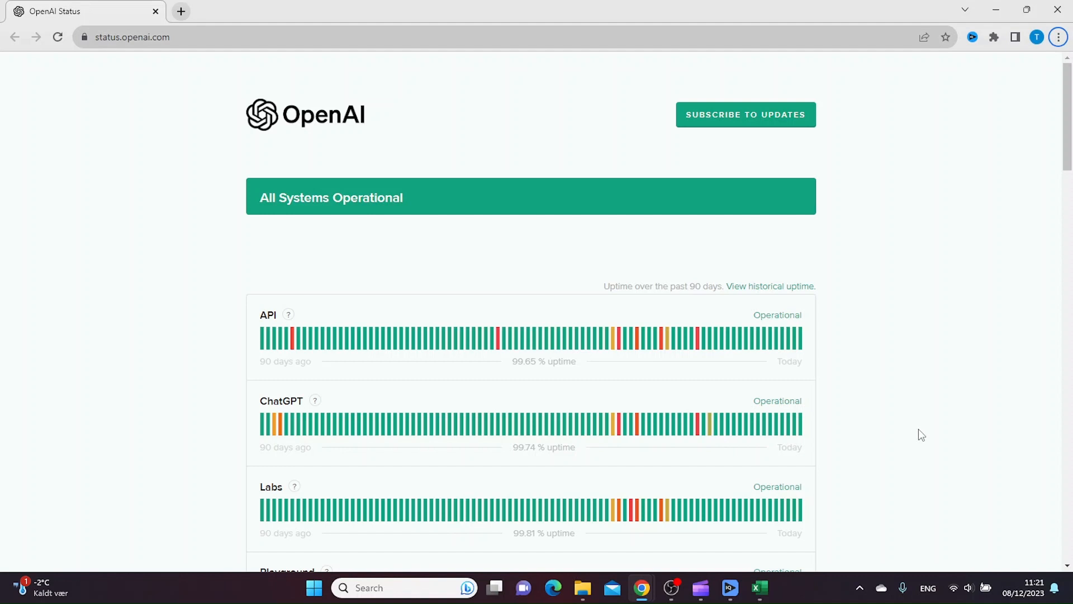
mouse_move(905, 399)
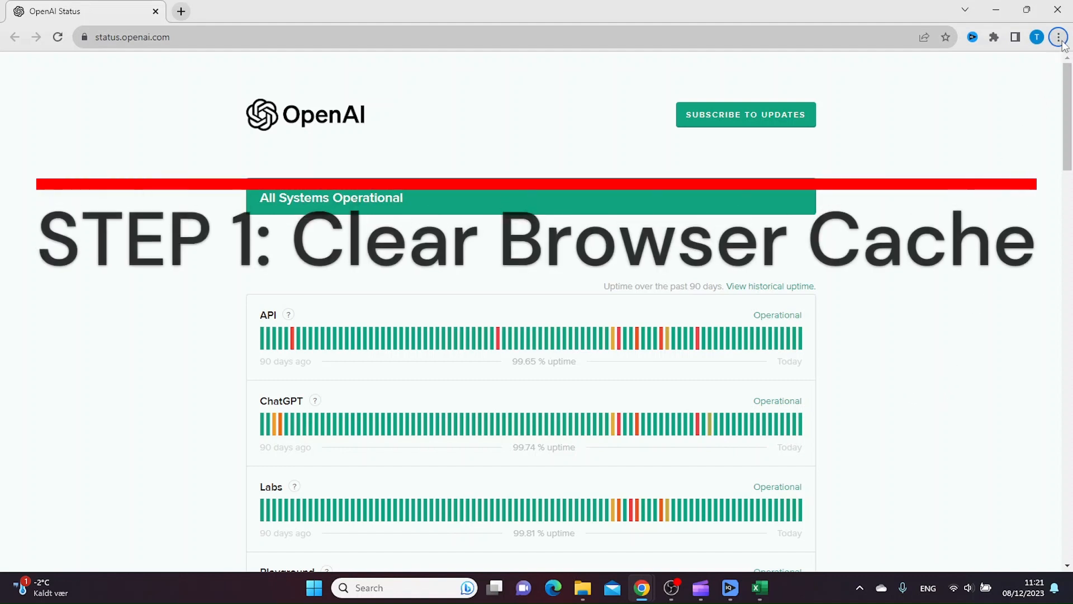
Clear Chrome's browsing data for All time via Settings > Privacy and security, with every box ticked
click(1056, 36)
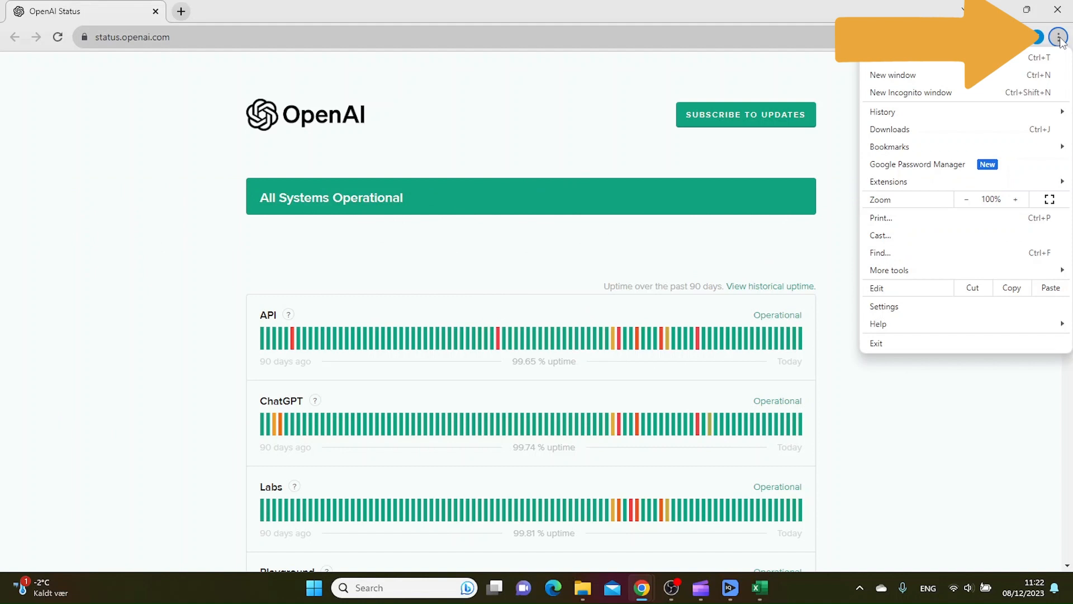
click(884, 306)
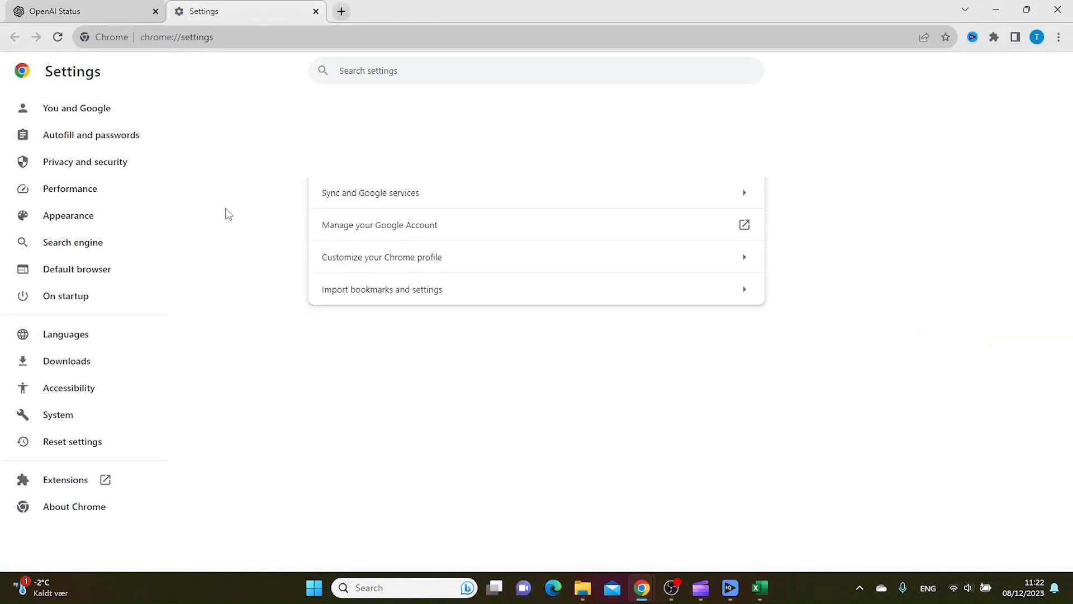
mouse_move(105, 167)
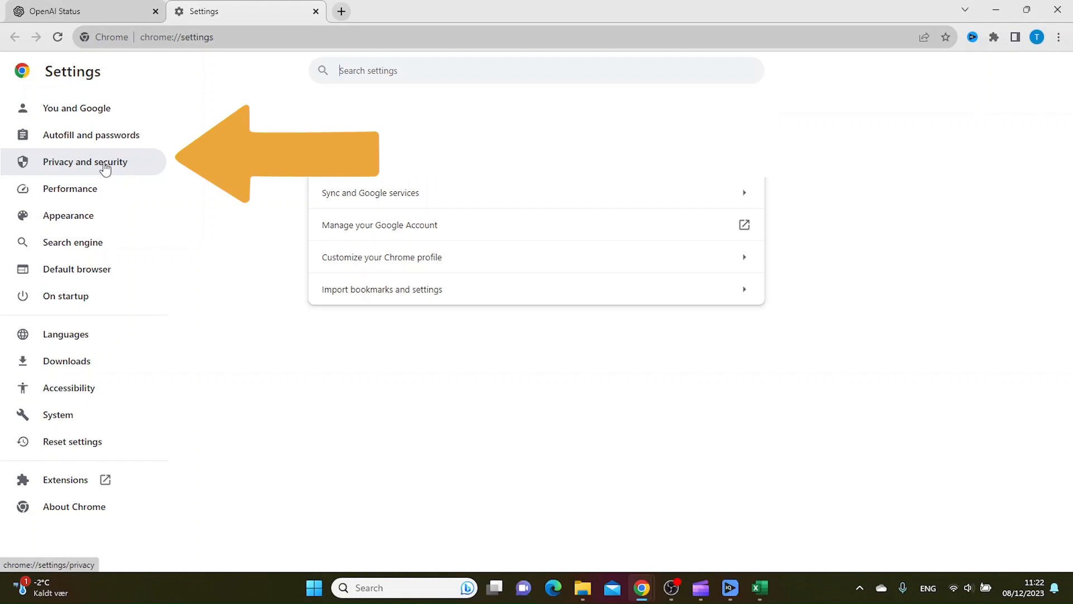
click(85, 161)
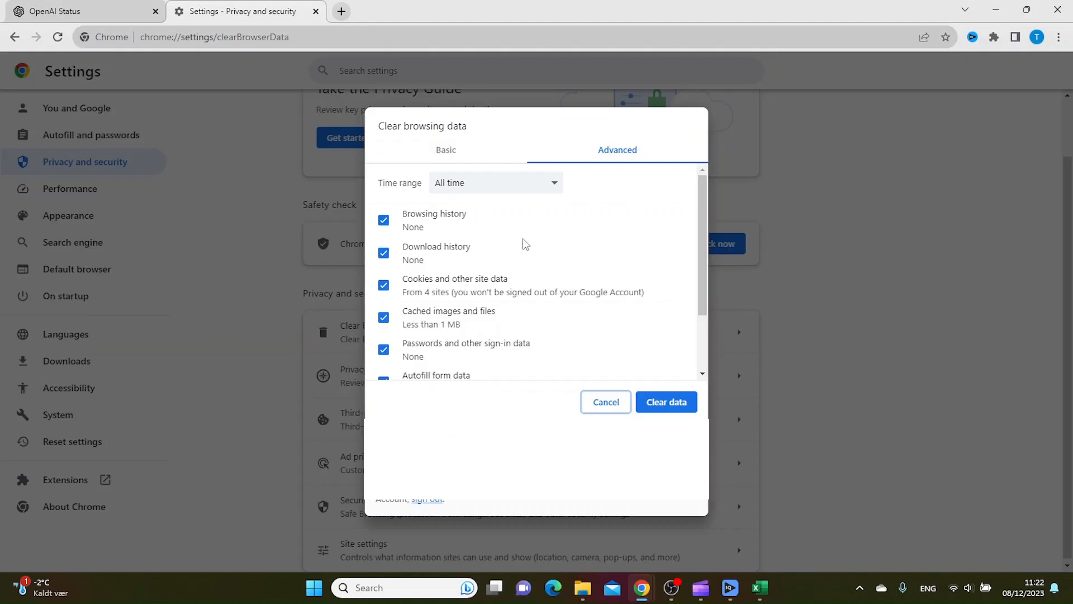
mouse_move(523, 315)
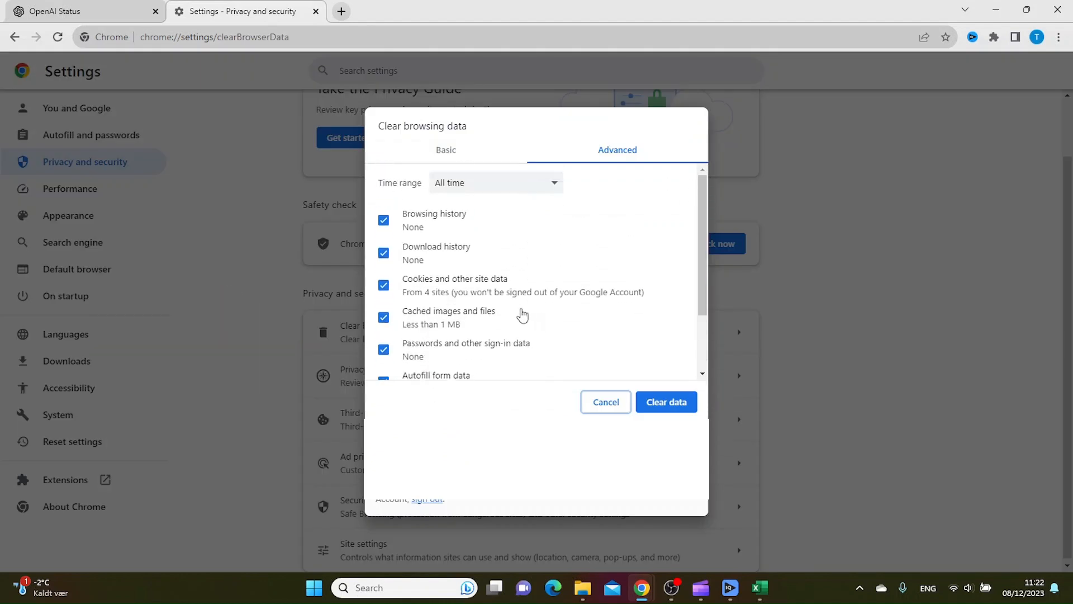
mouse_move(672, 408)
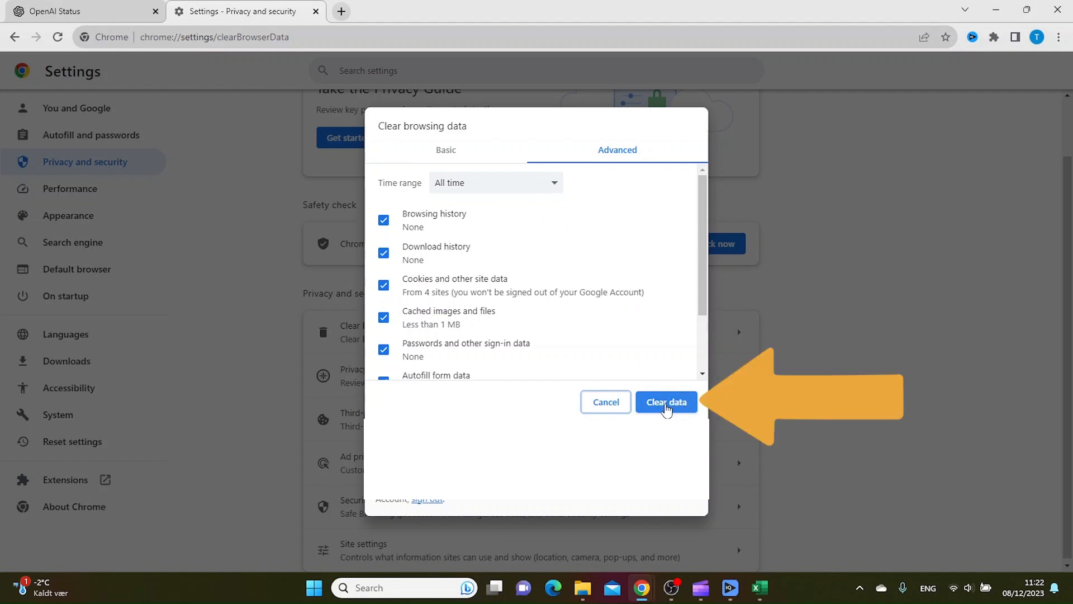
click(667, 402)
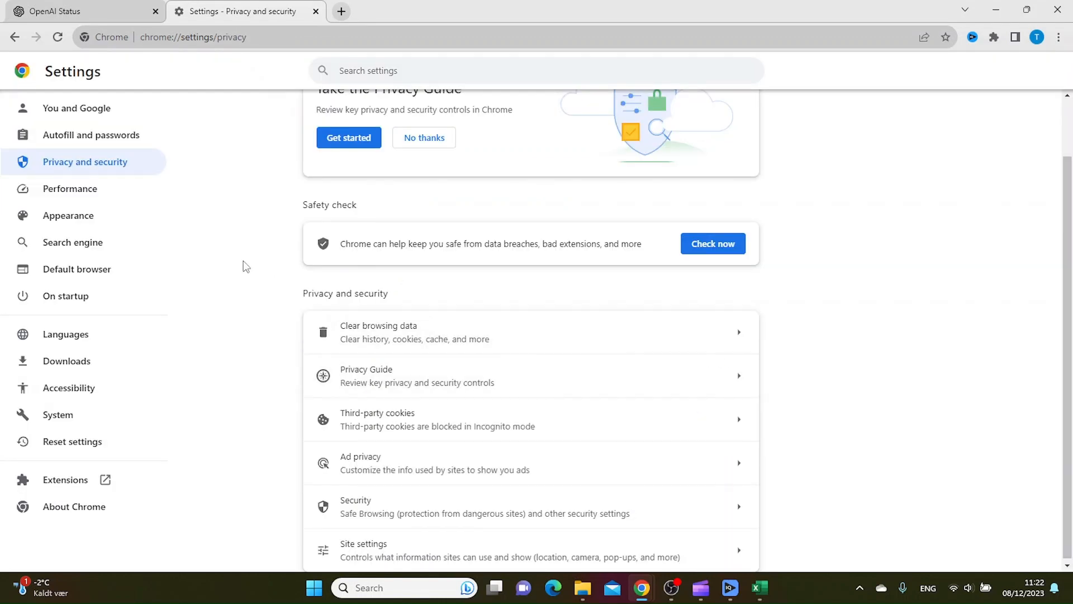
mouse_move(241, 357)
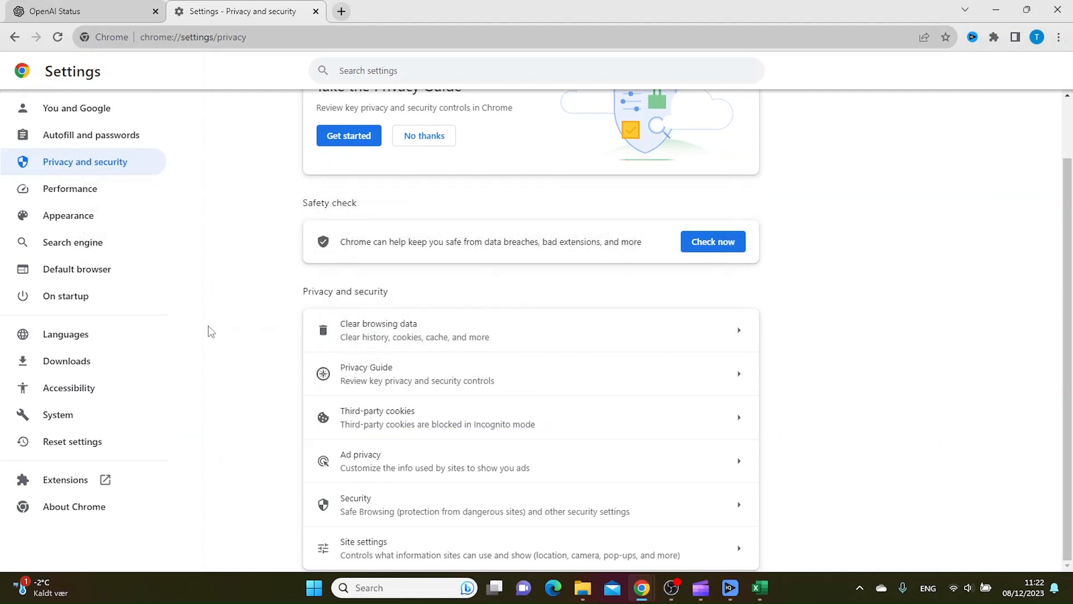
mouse_move(988, 438)
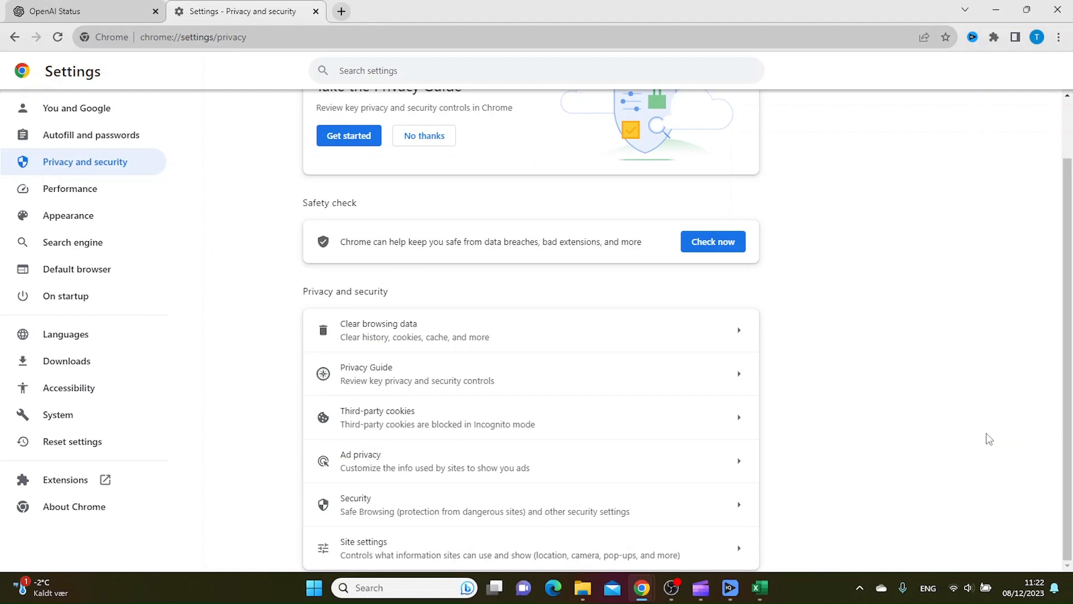
mouse_move(81, 162)
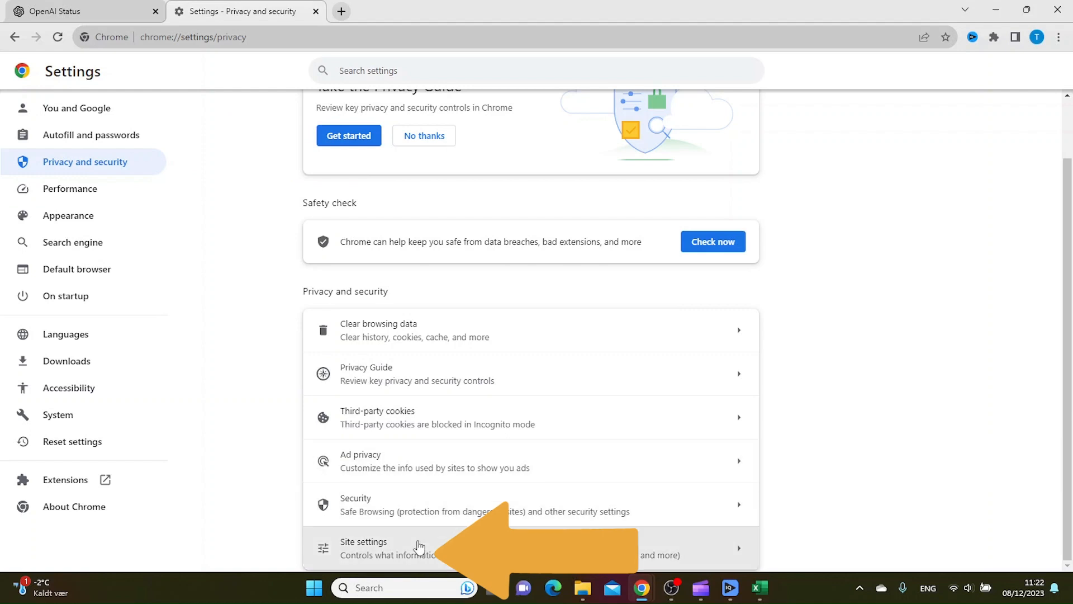
Show the Site settings page listing recent activity and permissions
click(418, 546)
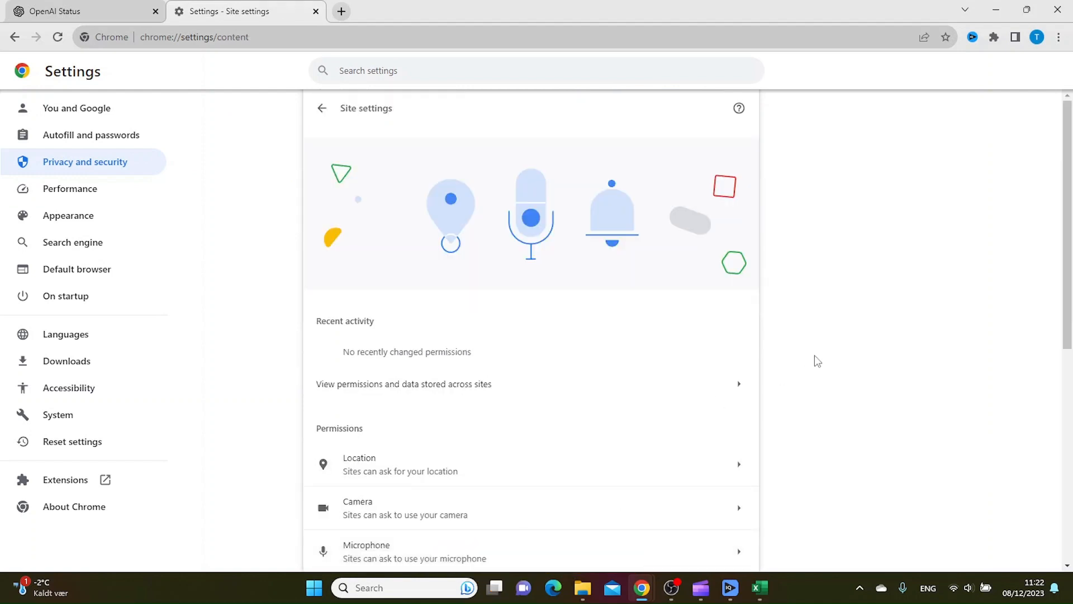
Scroll the Site settings to reach the Third-party cookies entry
scroll(down, 3)
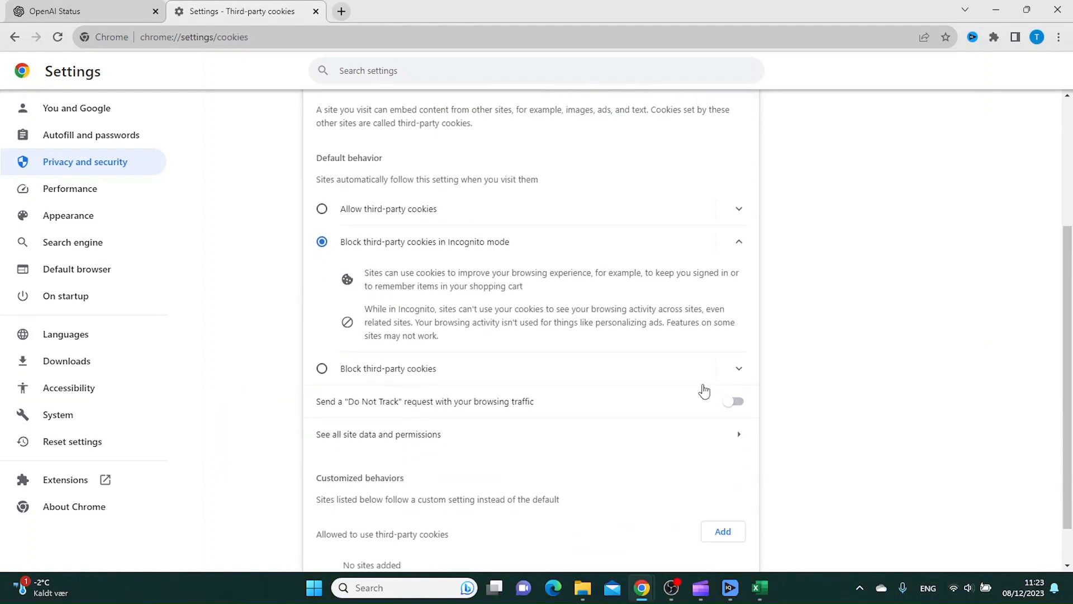
scroll(down, 3)
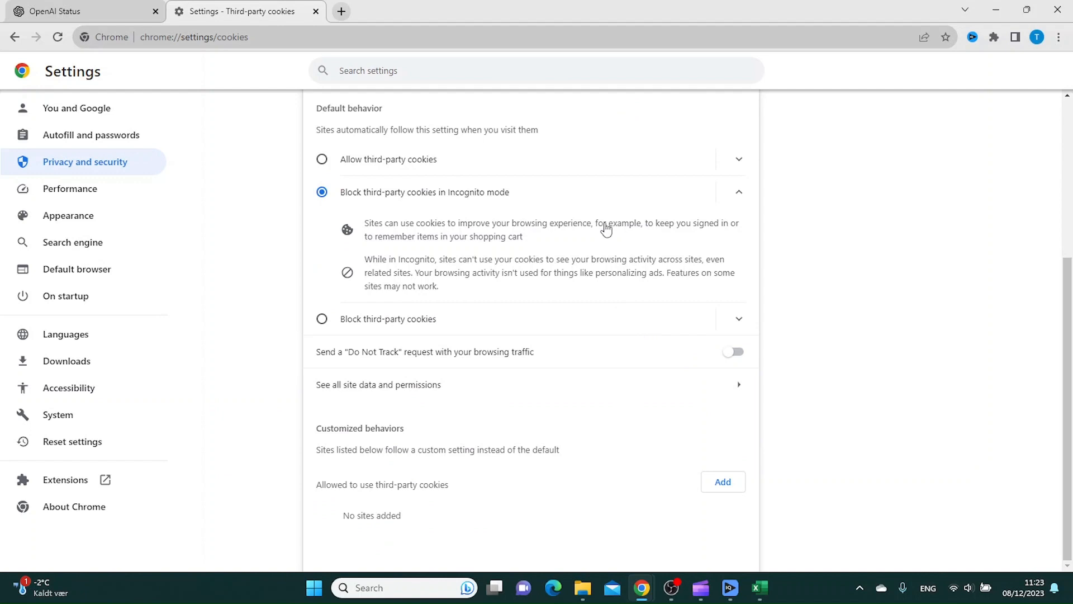
mouse_move(369, 214)
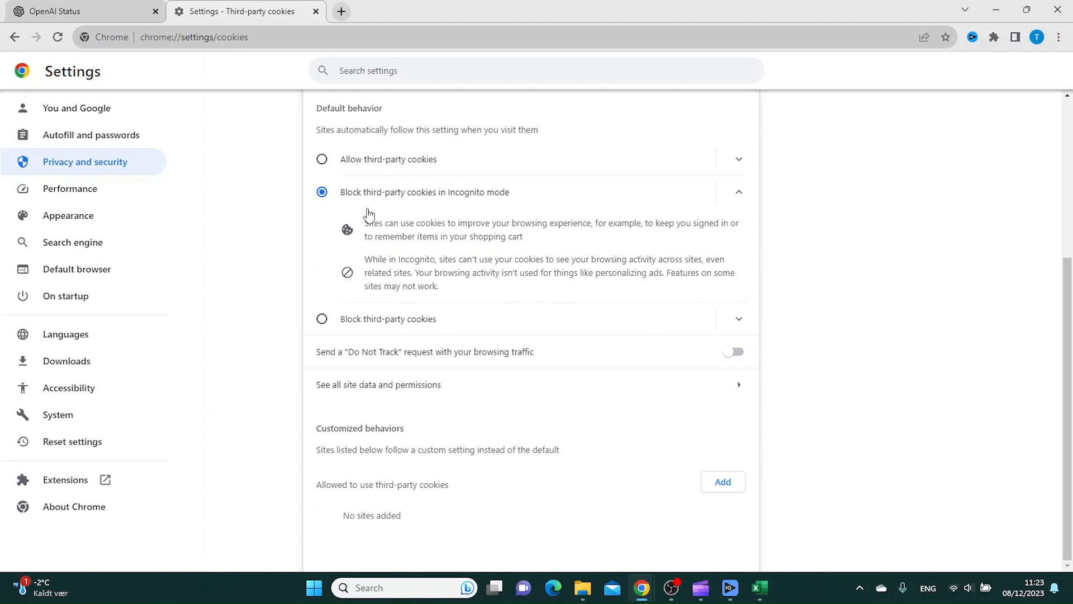
mouse_move(580, 271)
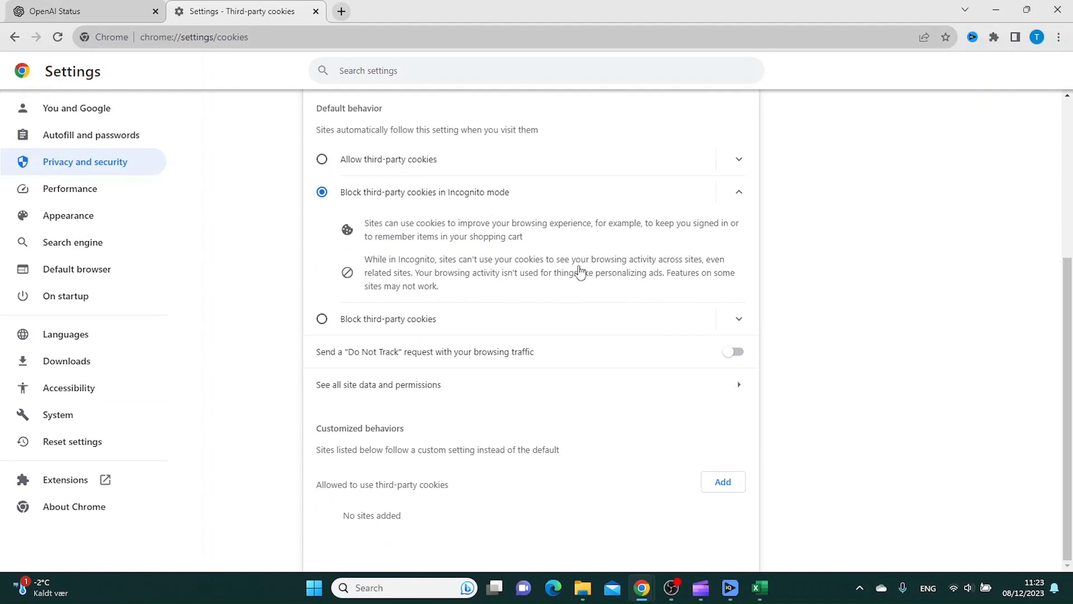
mouse_move(568, 253)
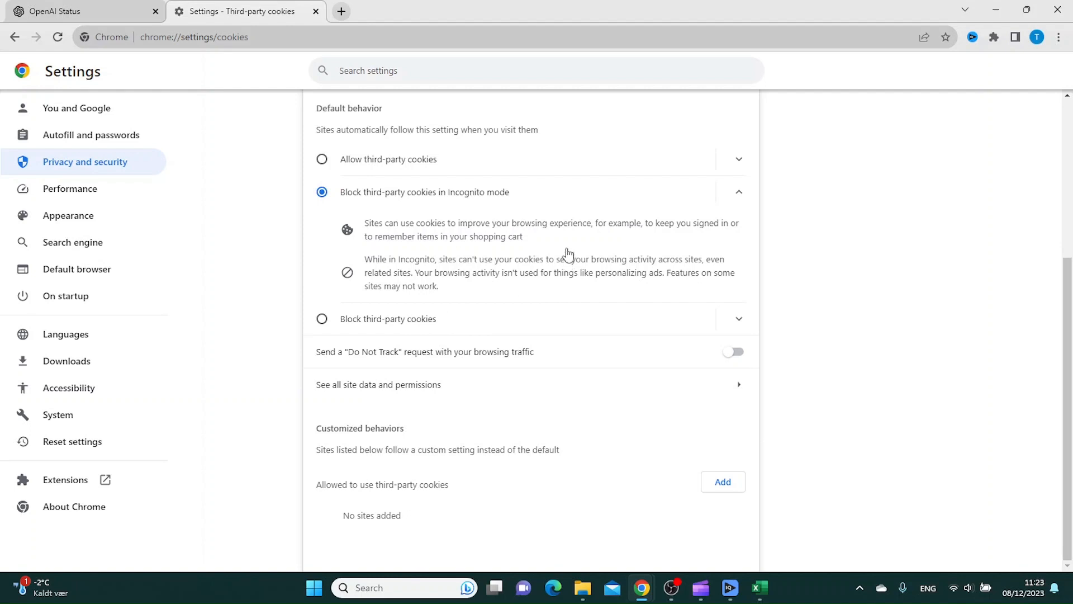
mouse_move(554, 256)
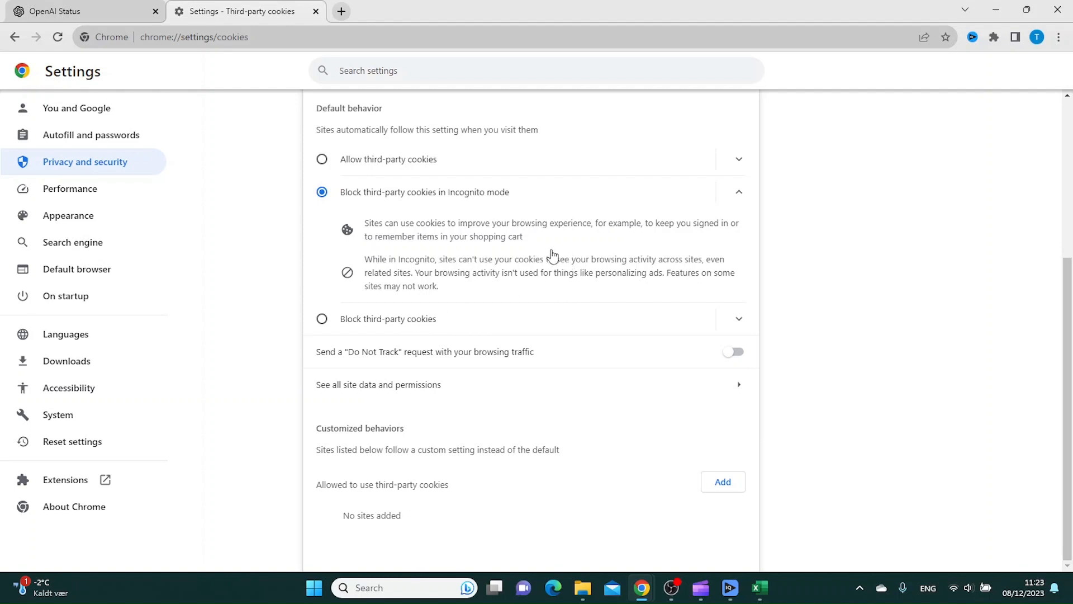
mouse_move(580, 216)
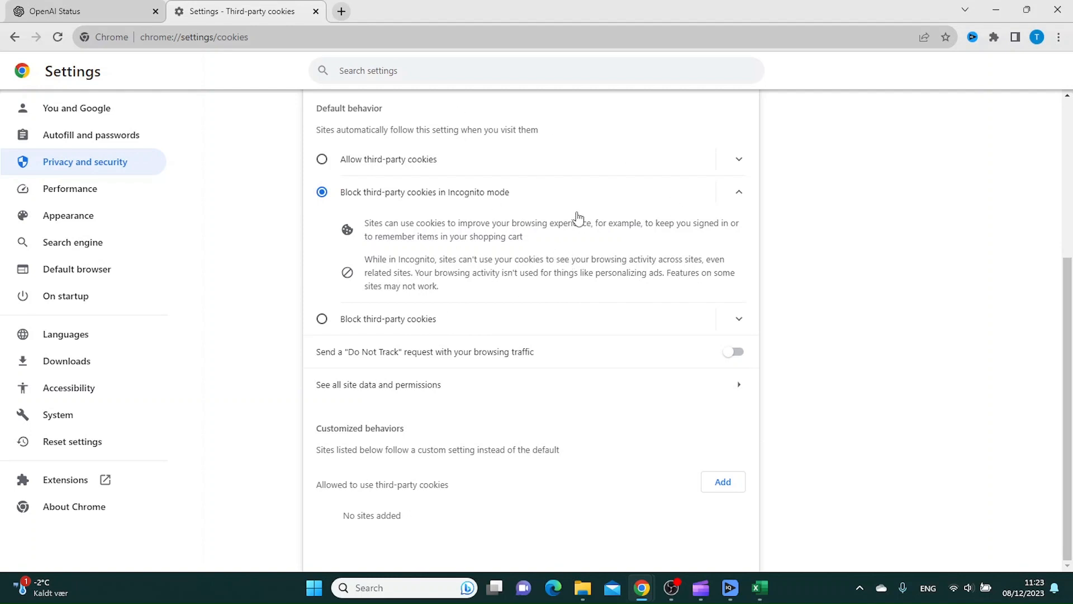
mouse_move(581, 208)
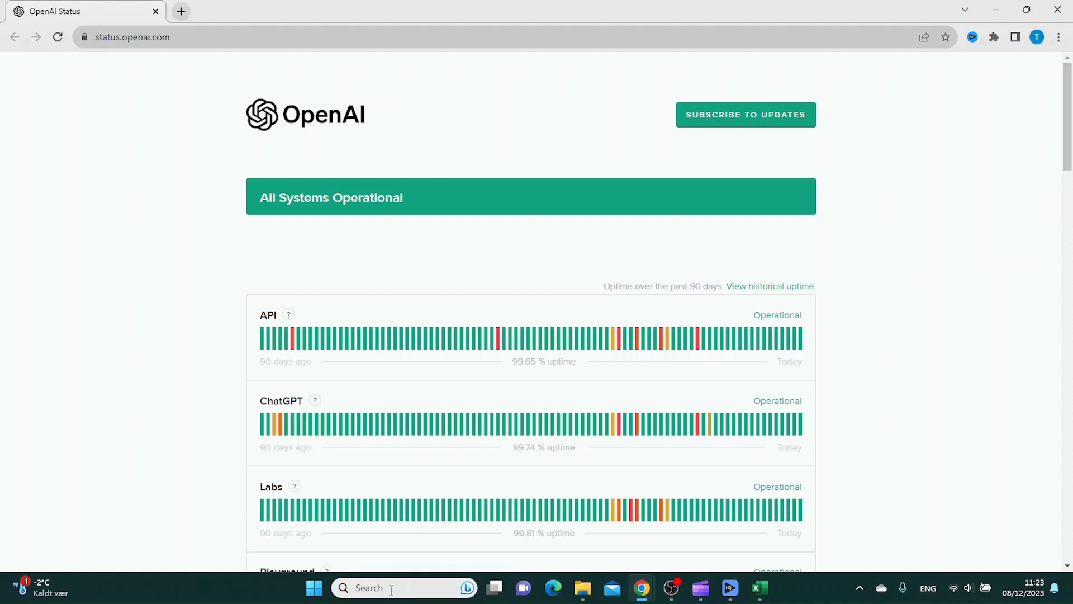
Reach the VPN page under Network & internet in Windows Settings to check for connections
text(settings)
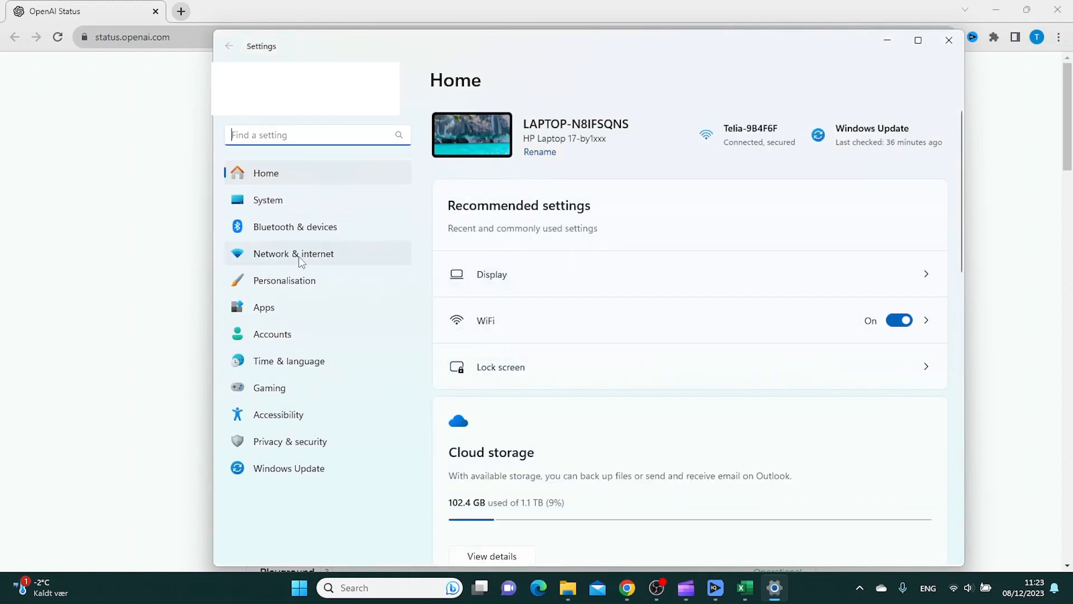
click(294, 253)
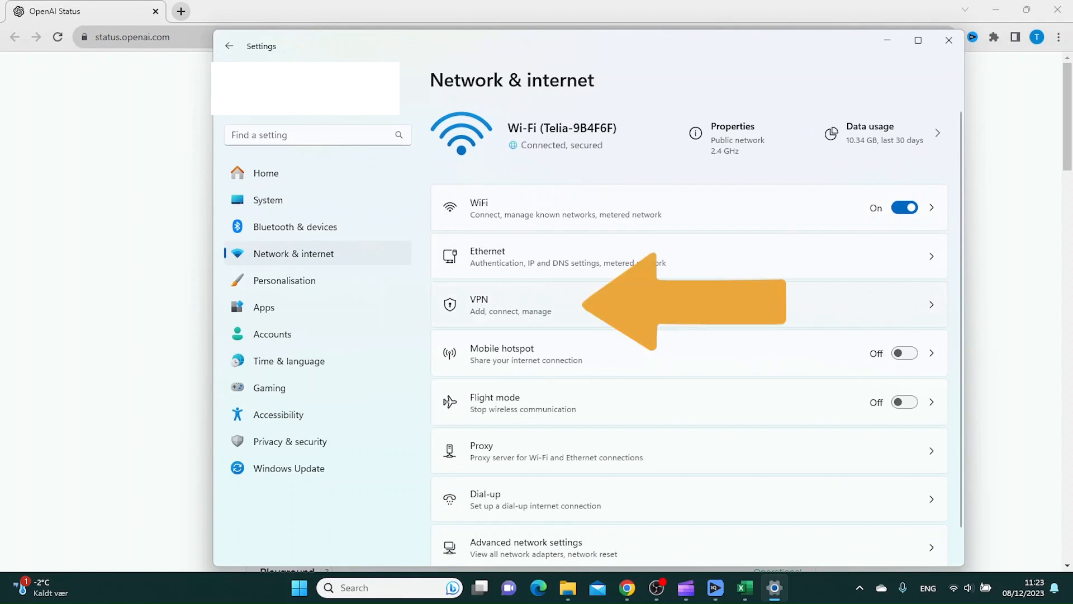
click(493, 306)
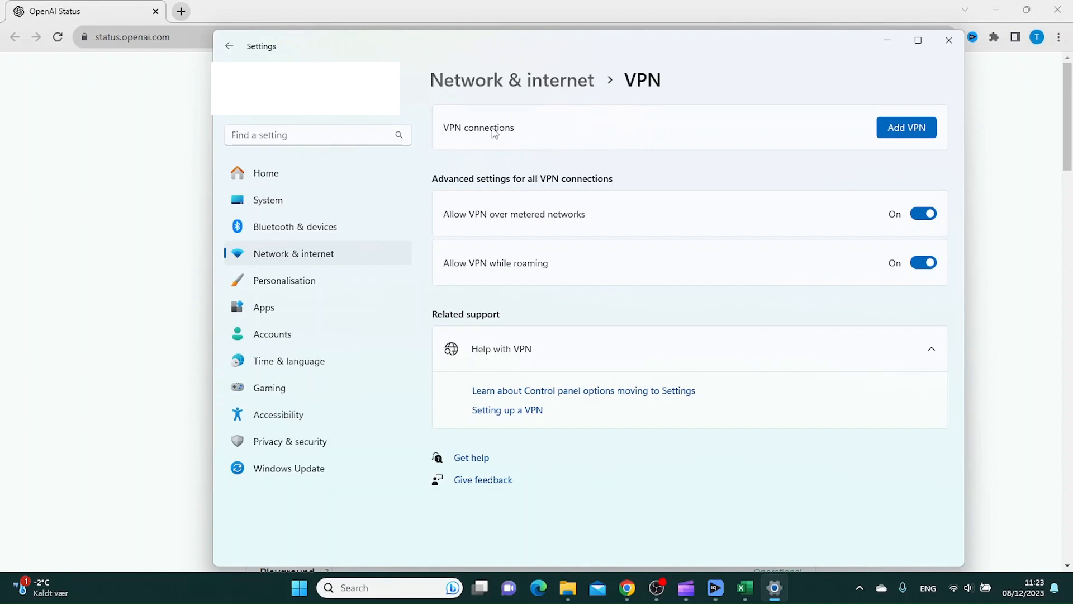
mouse_move(506, 145)
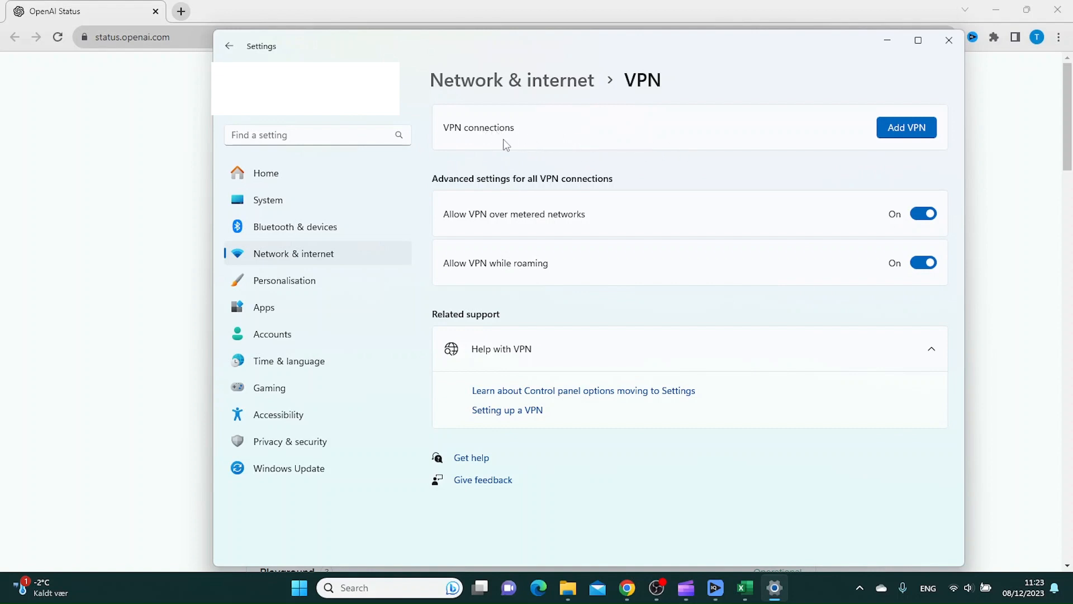
mouse_move(524, 154)
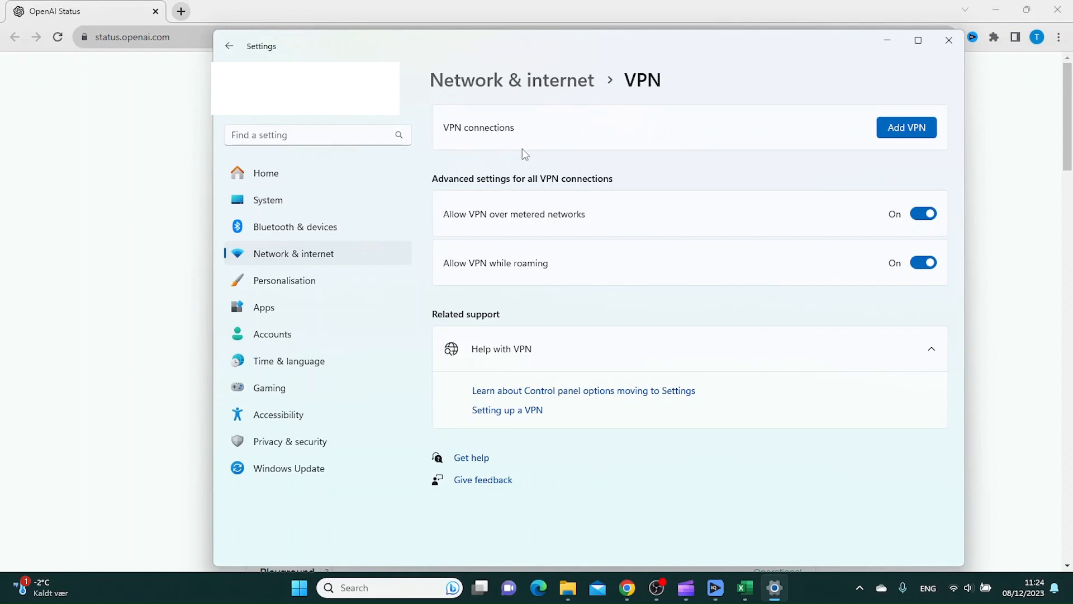
mouse_move(537, 162)
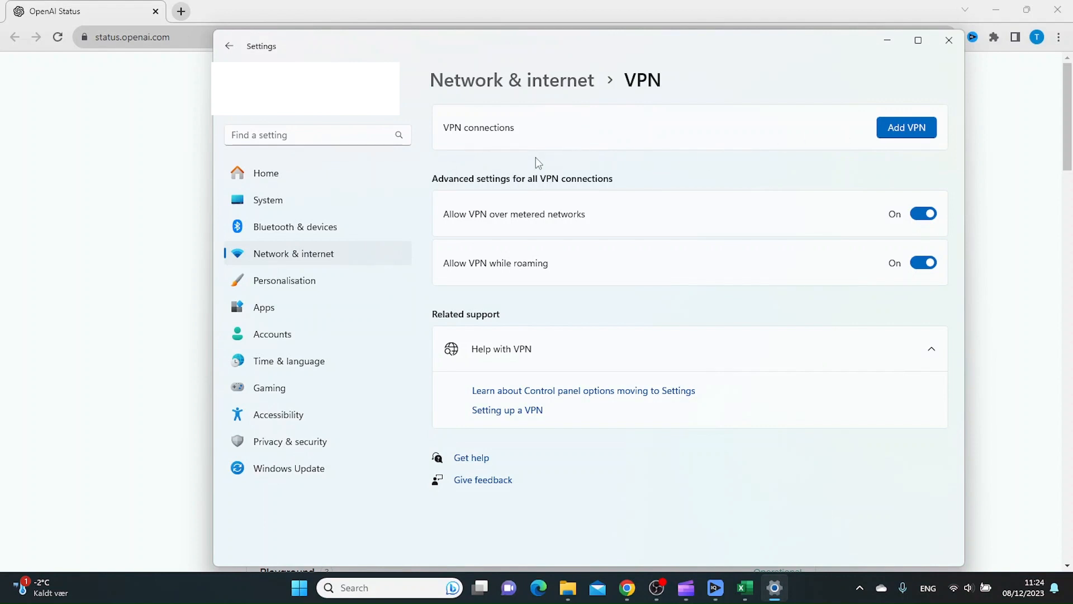
mouse_move(843, 157)
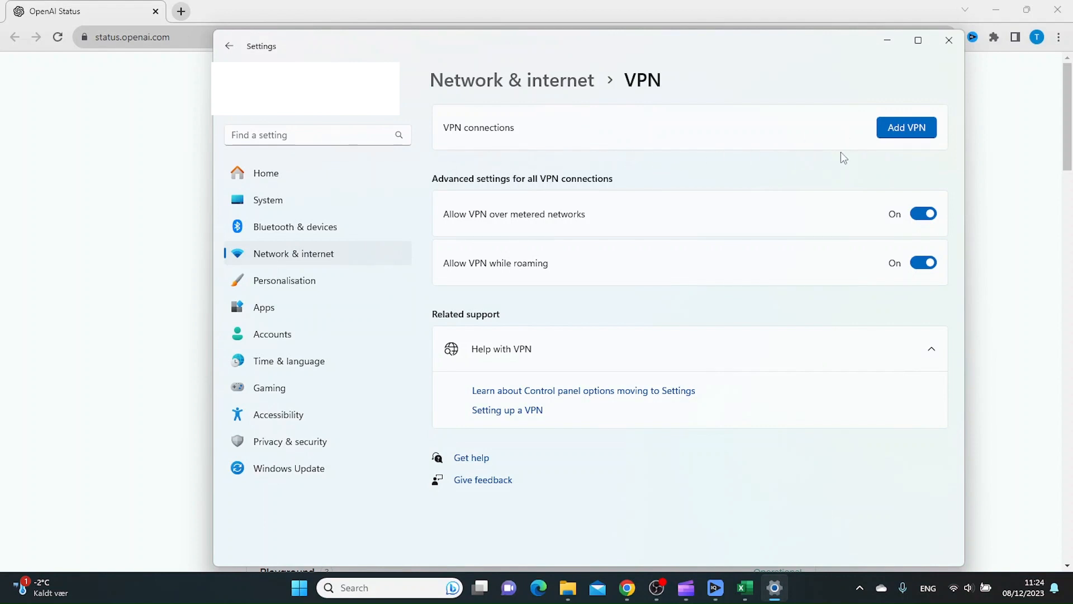
mouse_move(840, 152)
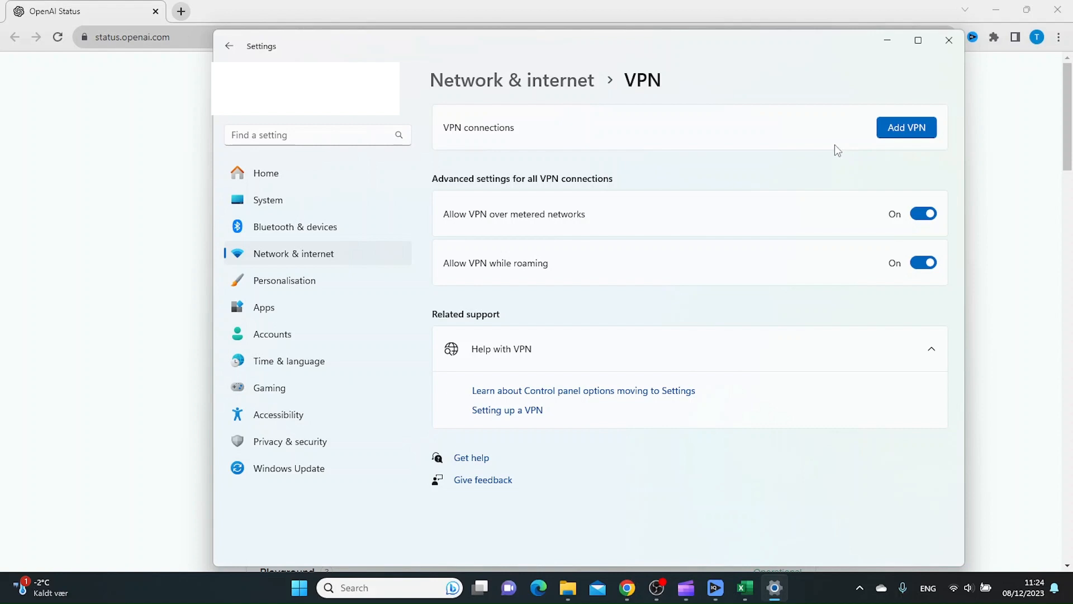
mouse_move(824, 144)
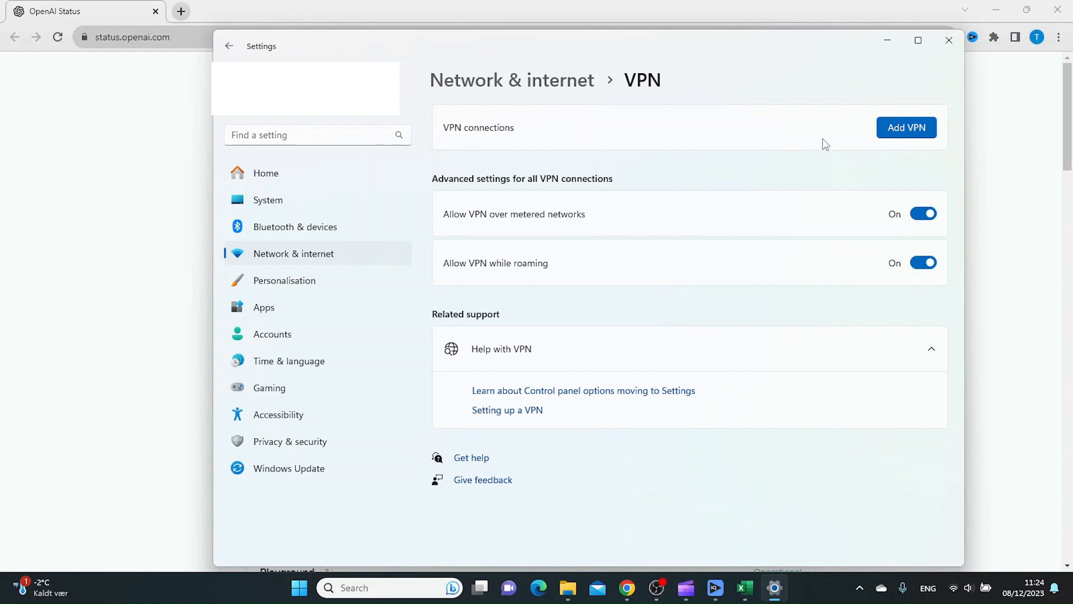
mouse_move(820, 141)
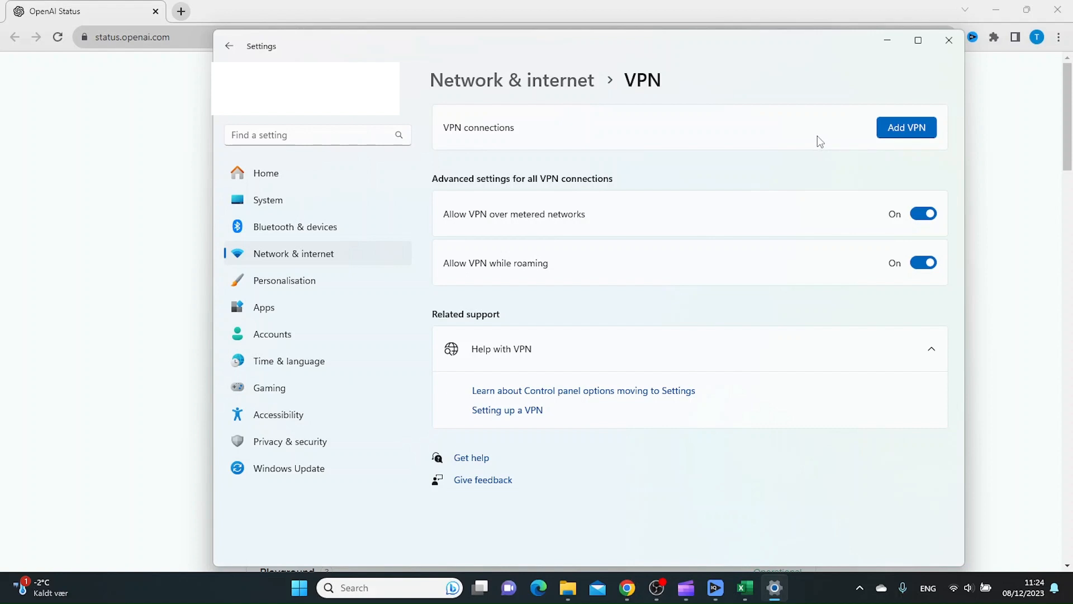
mouse_move(810, 137)
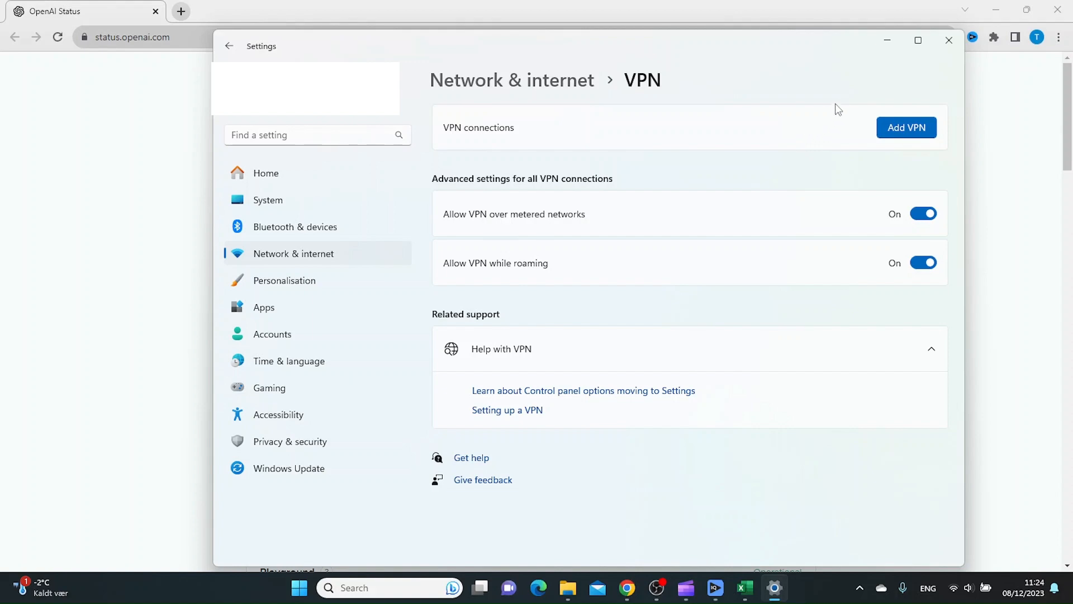
Close Windows Settings, returning to the OpenAI Status page
click(948, 41)
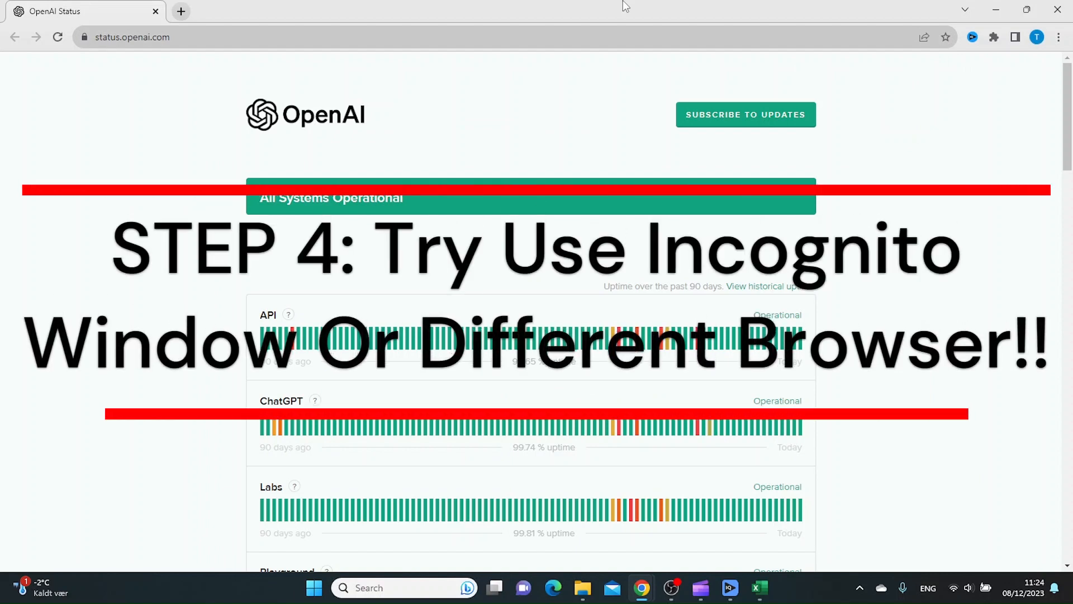
mouse_move(255, 93)
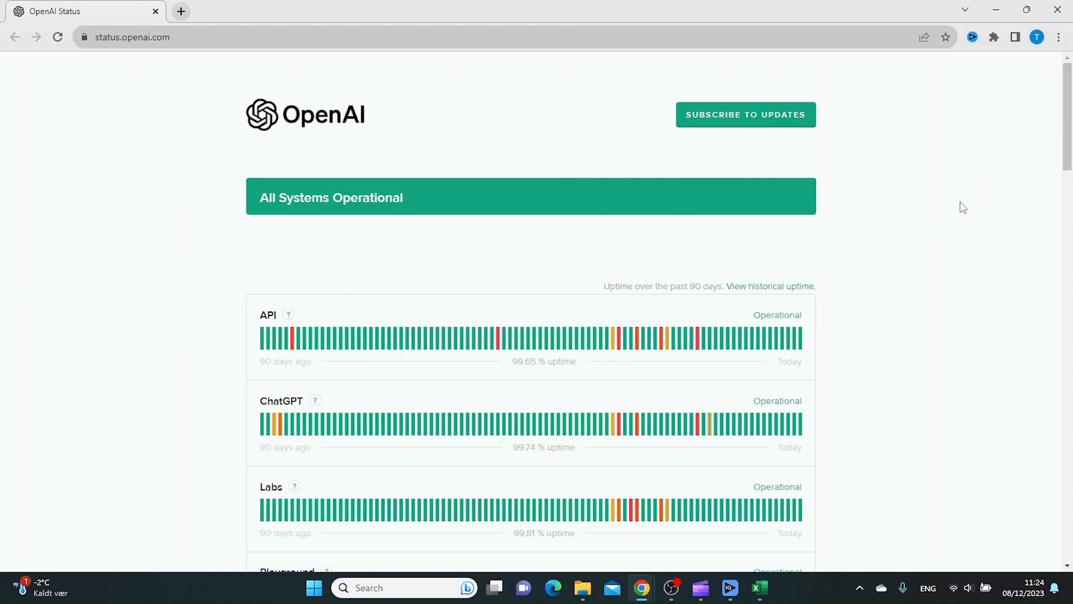
mouse_move(882, 324)
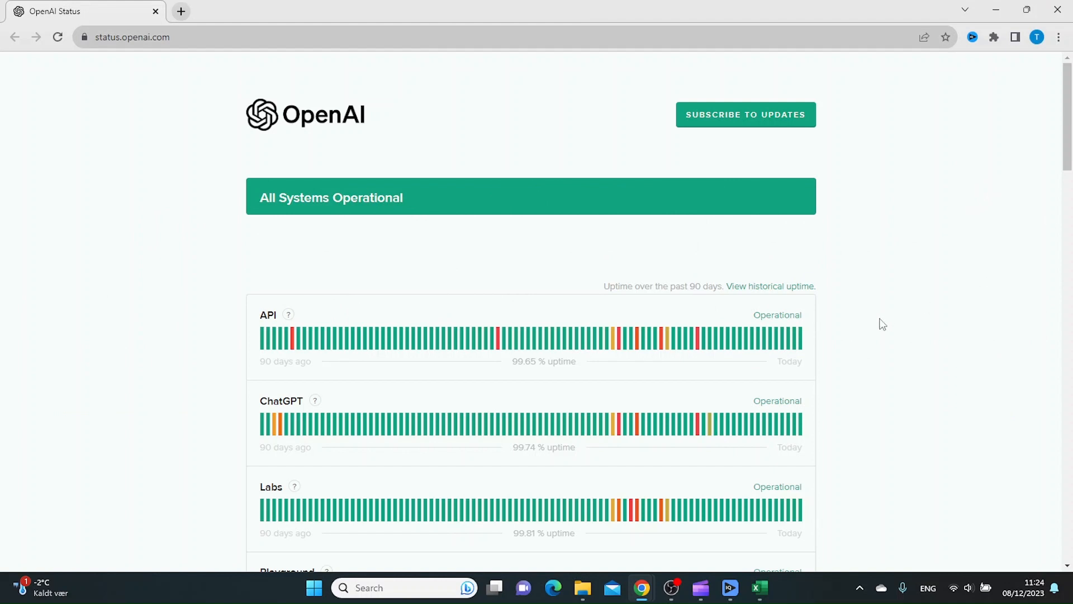
mouse_move(894, 315)
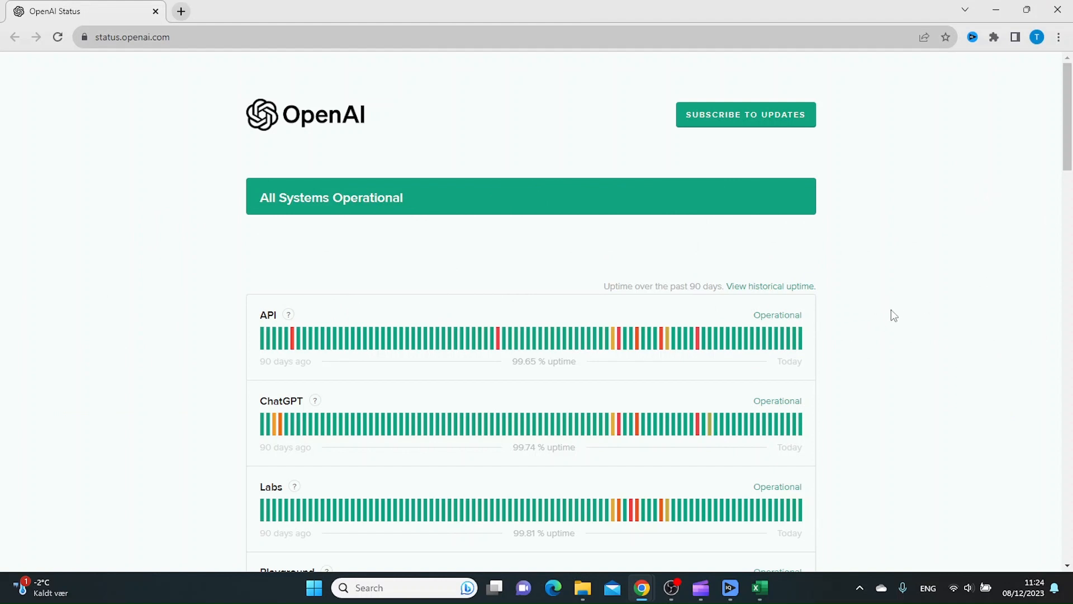
mouse_move(887, 315)
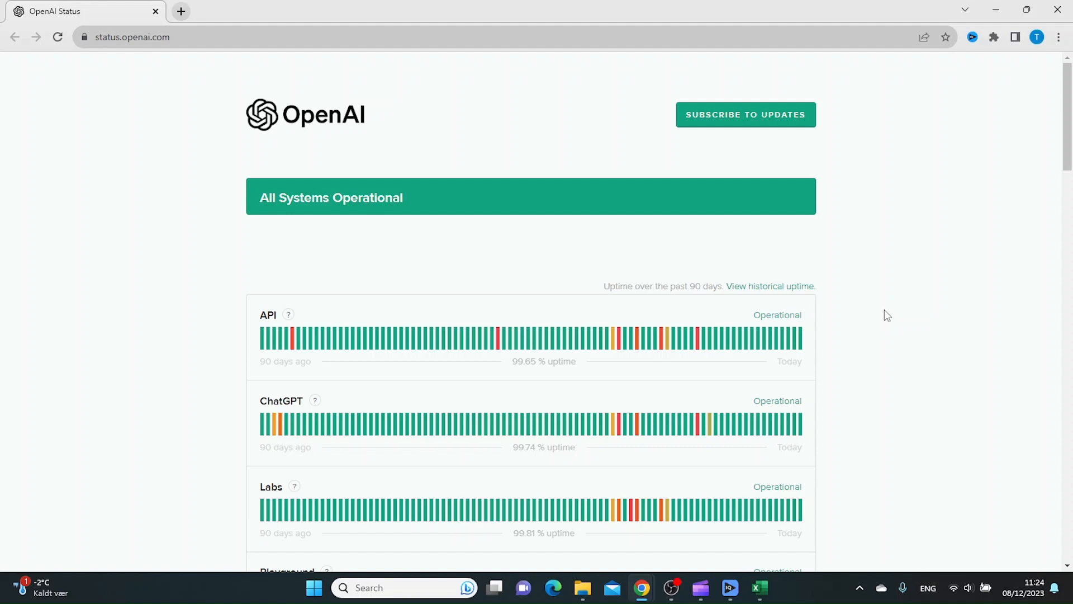
mouse_move(890, 316)
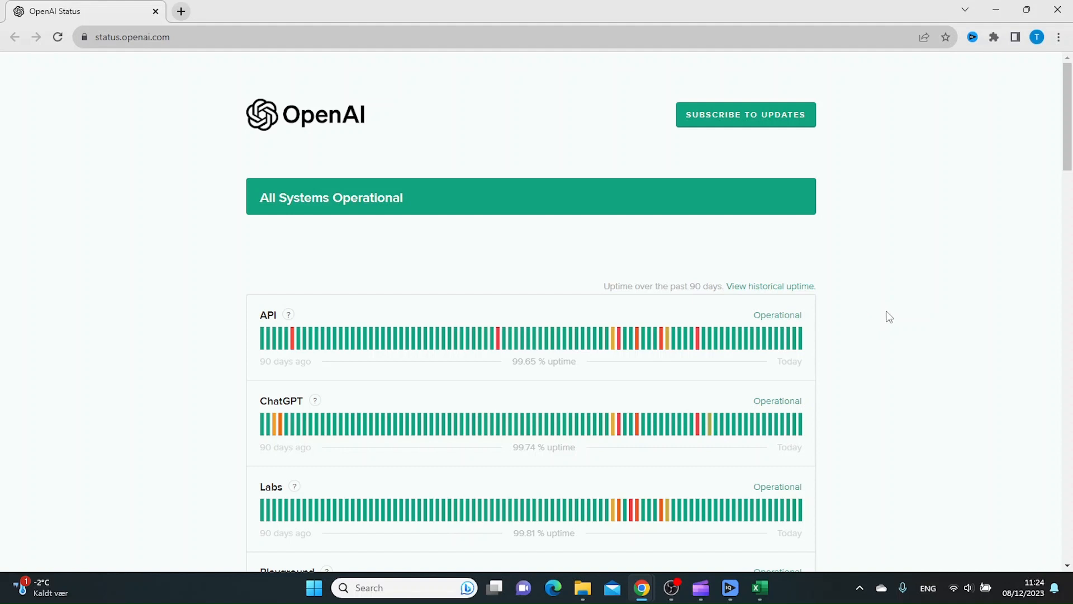
mouse_move(897, 311)
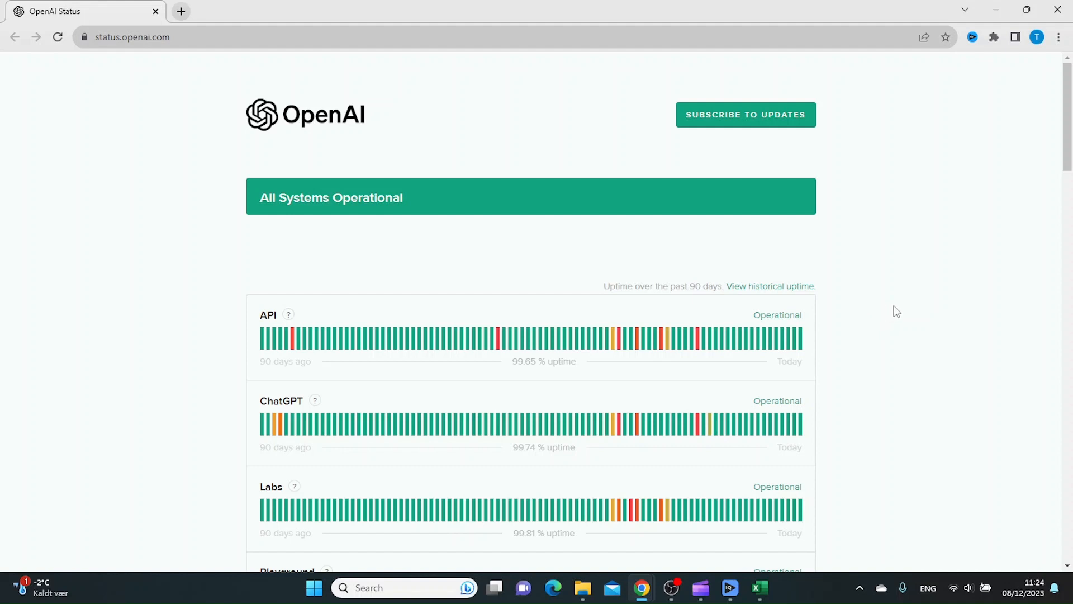
mouse_move(922, 282)
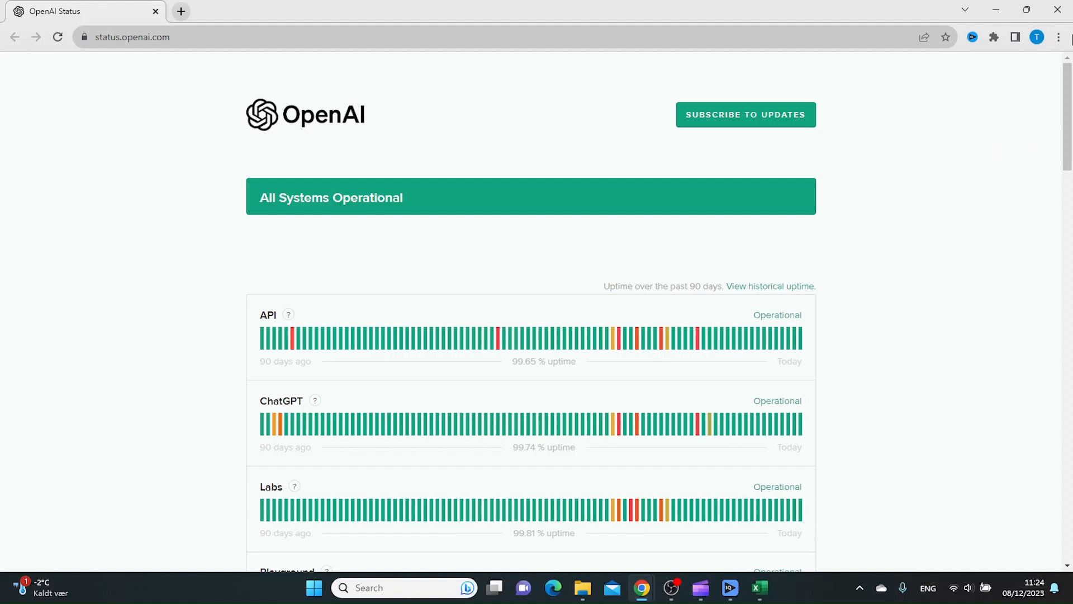
Start a new Incognito window from Chrome's main menu
click(1059, 37)
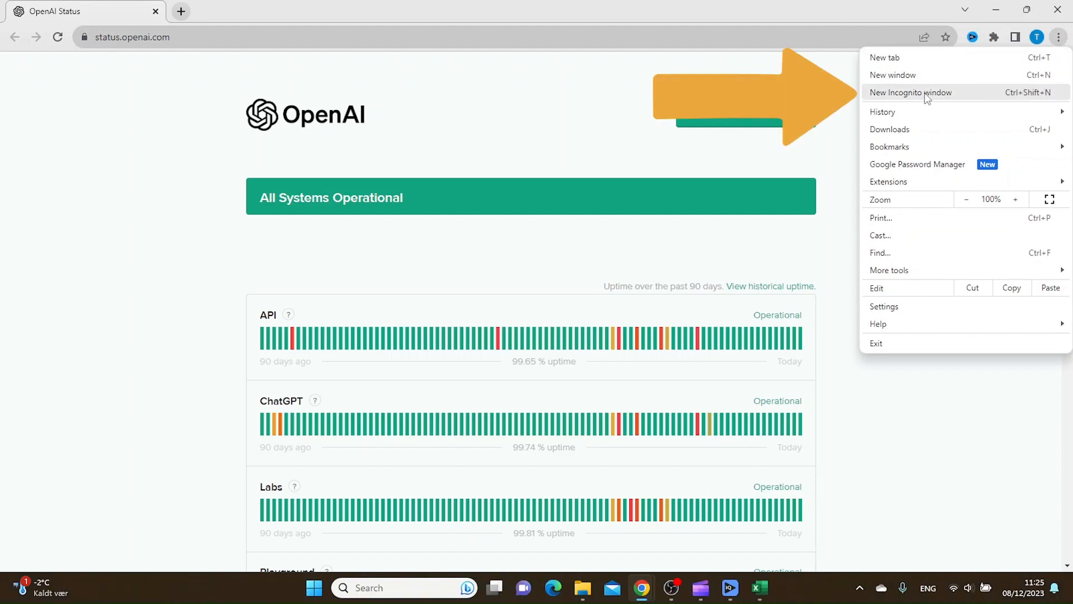
mouse_move(913, 99)
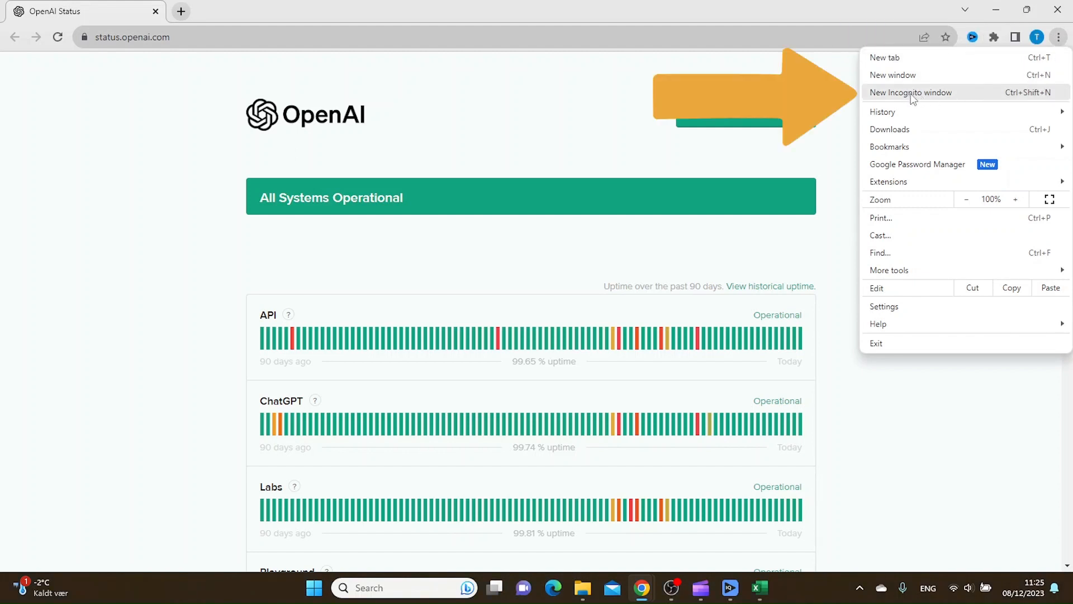
click(910, 92)
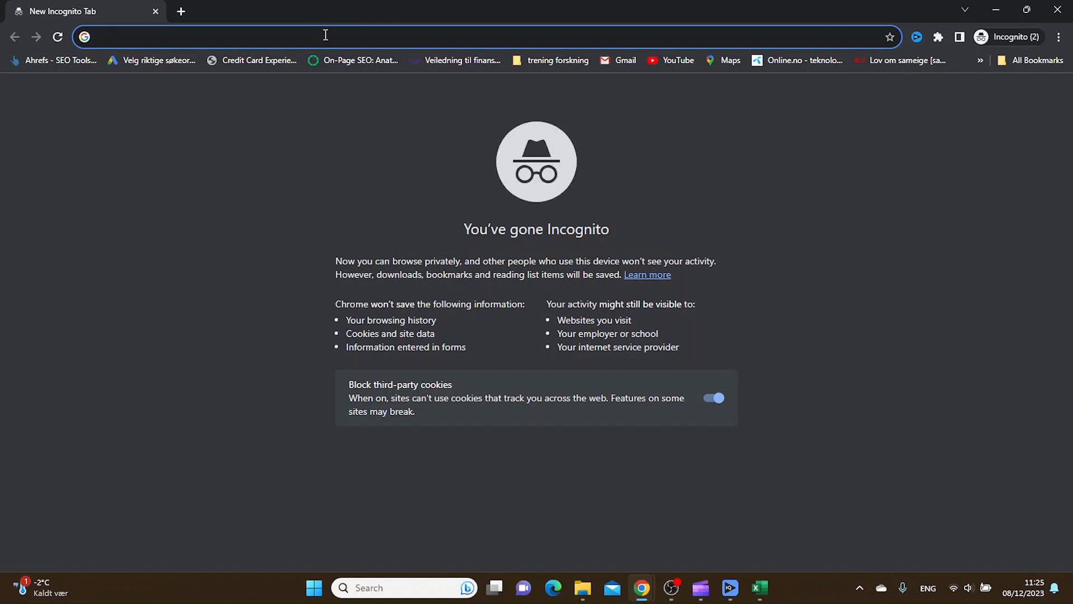